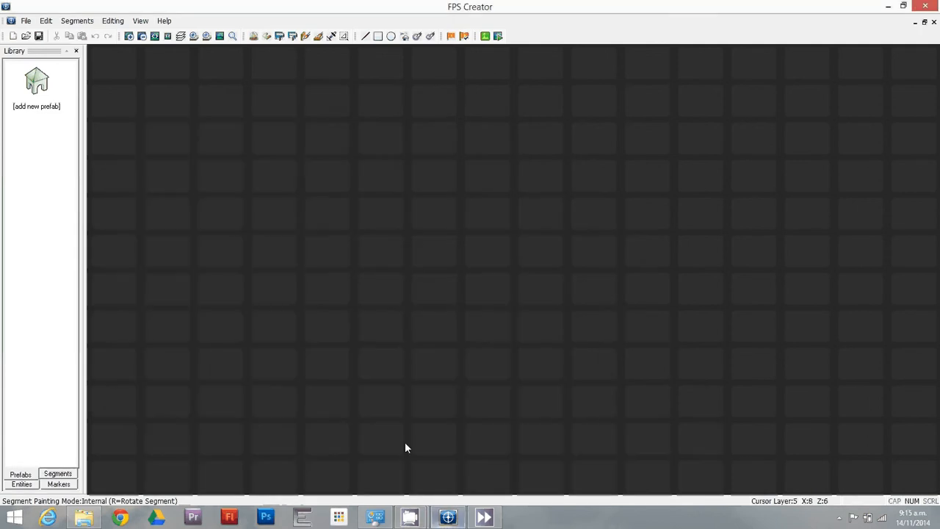
mouse_move(36, 79)
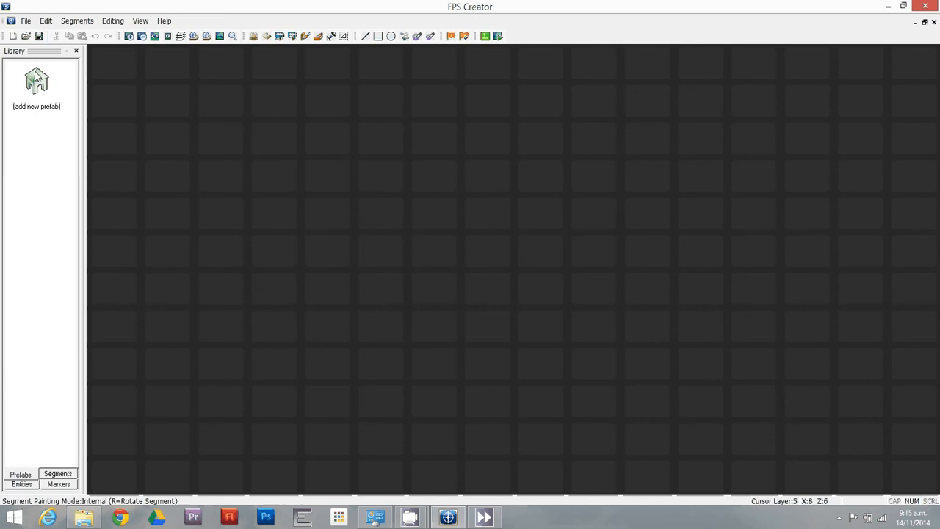
Add the 'detention small' room prefab from the Prefab Library to the map.
click(34, 82)
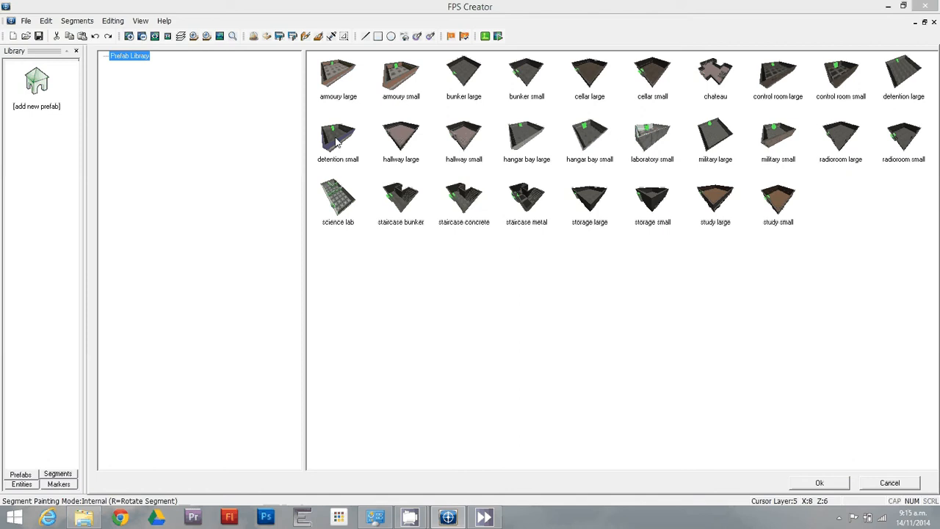
click(338, 138)
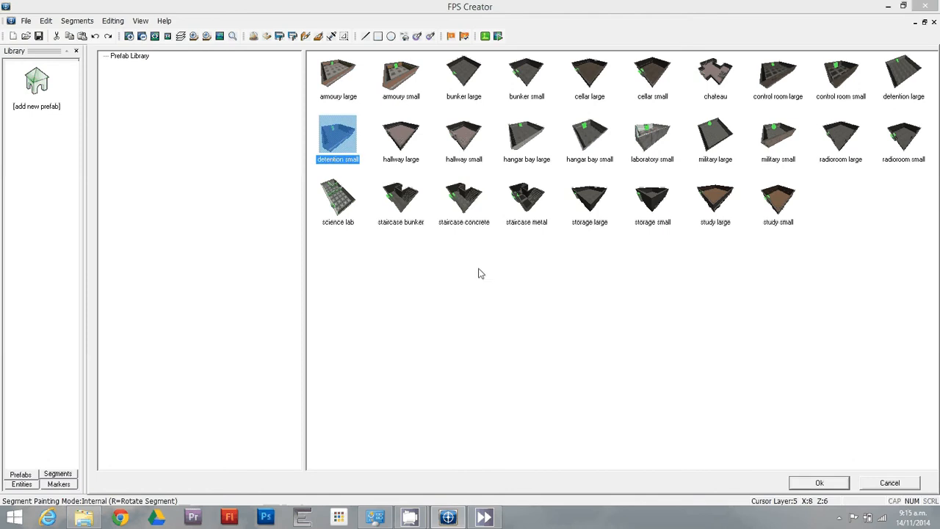
click(821, 482)
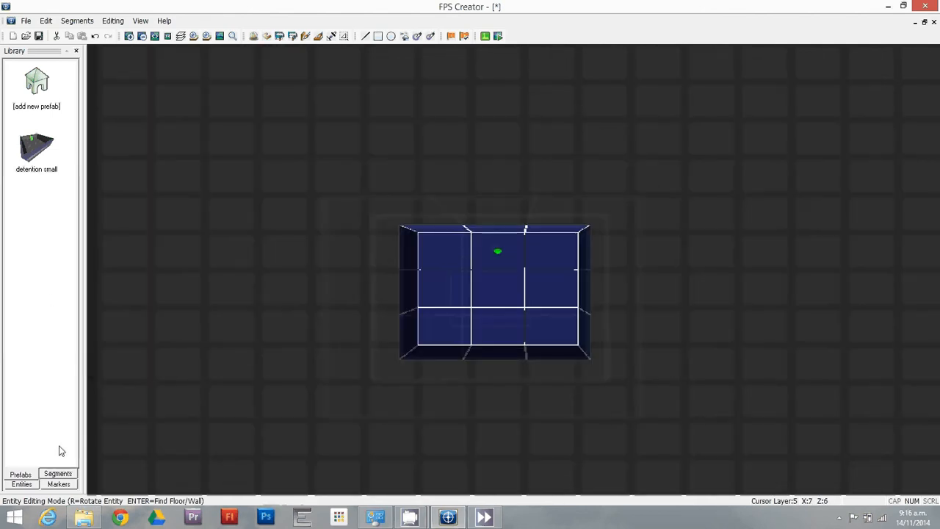
Add the Lift Tube segment and paint it at the room centre on two layers.
click(57, 473)
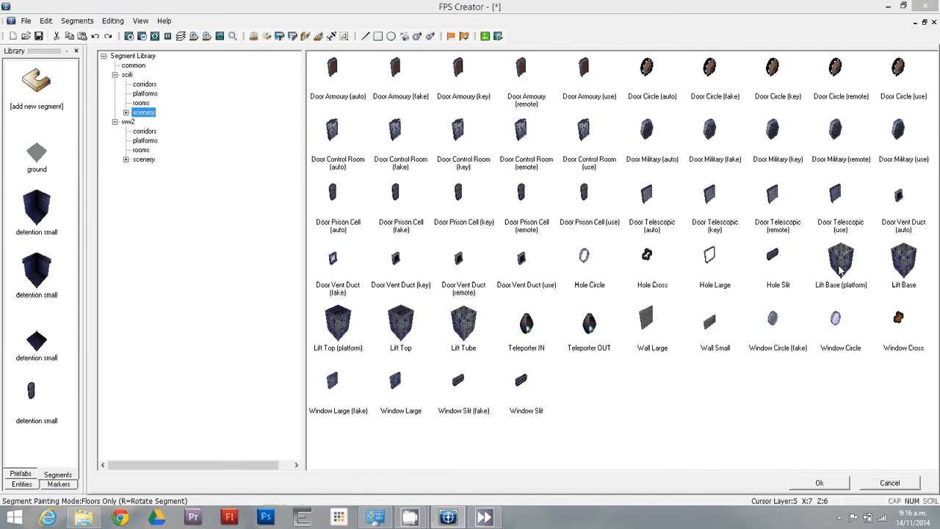
mouse_move(477, 329)
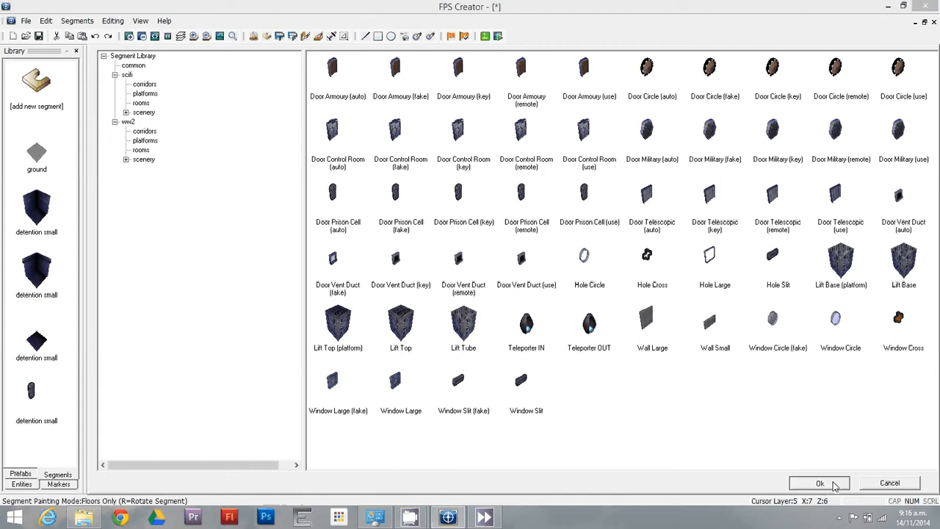
click(820, 482)
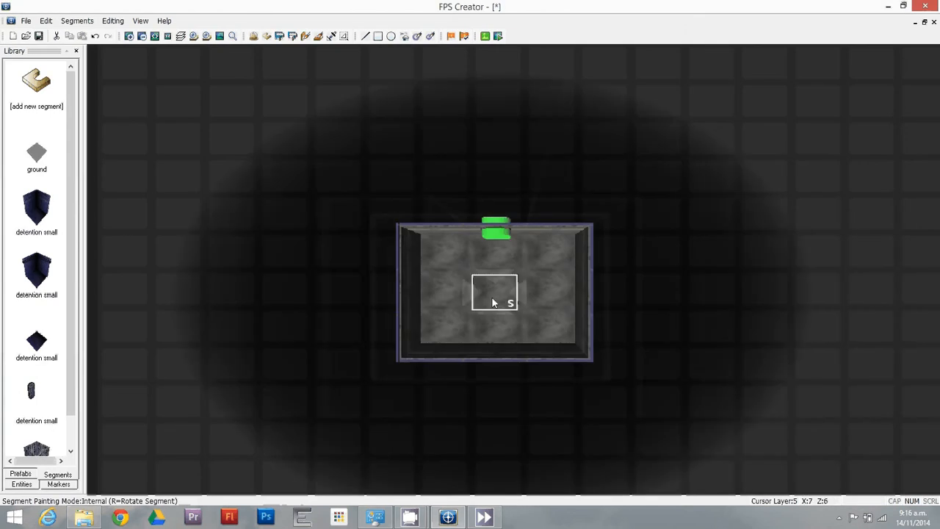
click(494, 293)
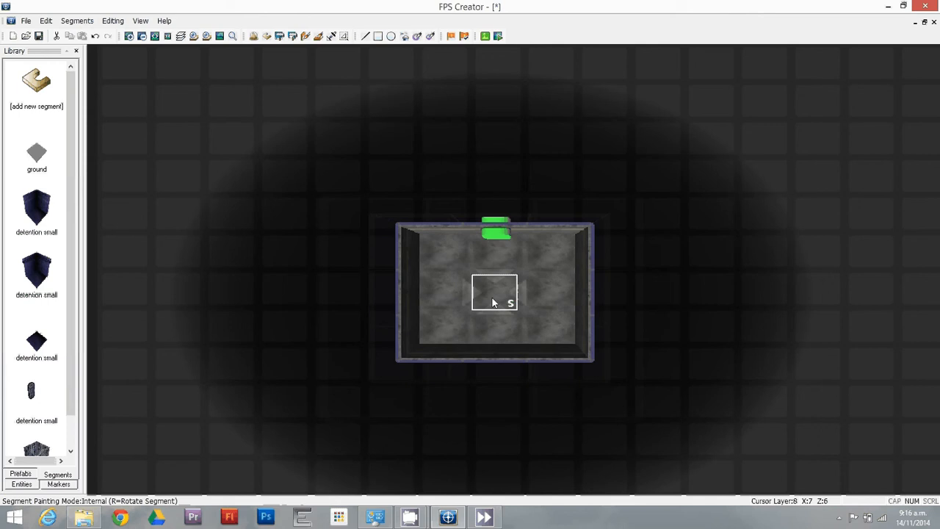
click(494, 294)
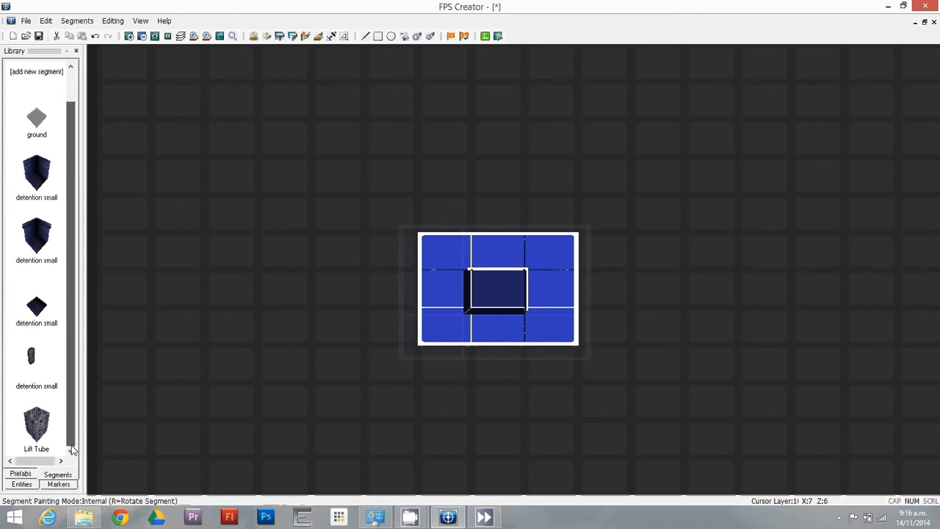
Add the Door Control Room (use) door segment from the Segment Library.
click(36, 81)
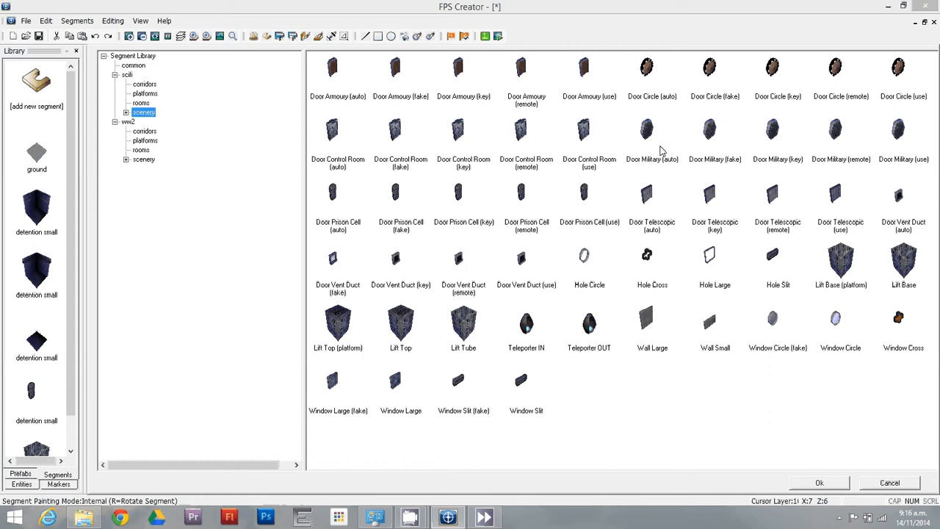
click(589, 132)
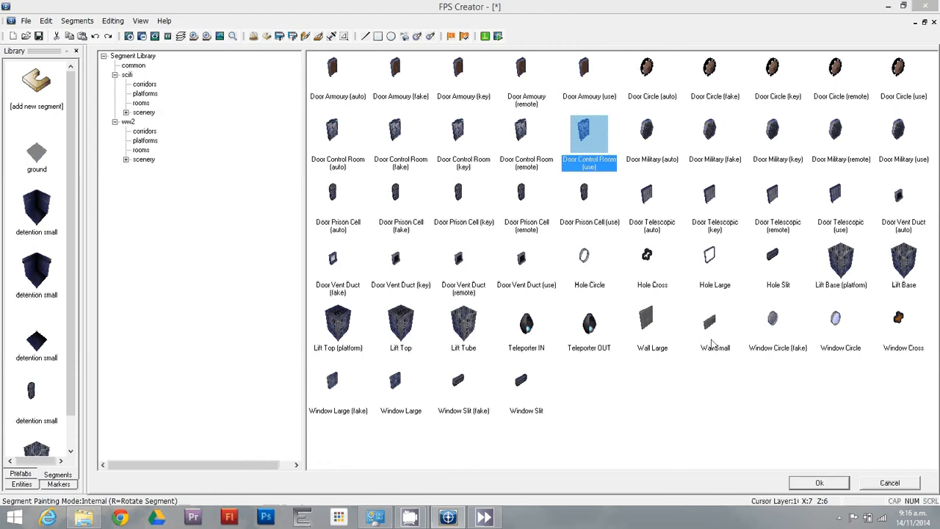
click(819, 482)
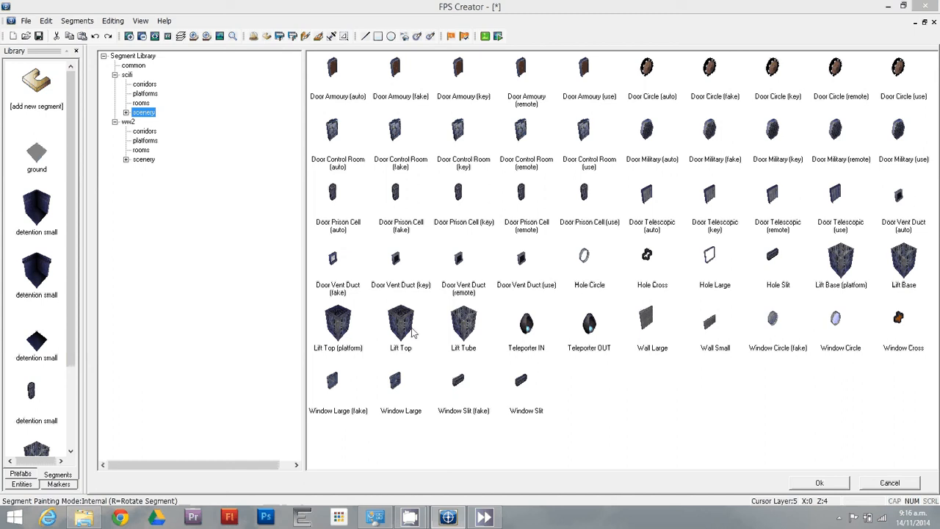
Add the Lift Top, Lift Base and Lift Base (platform) segments to the lift.
click(401, 323)
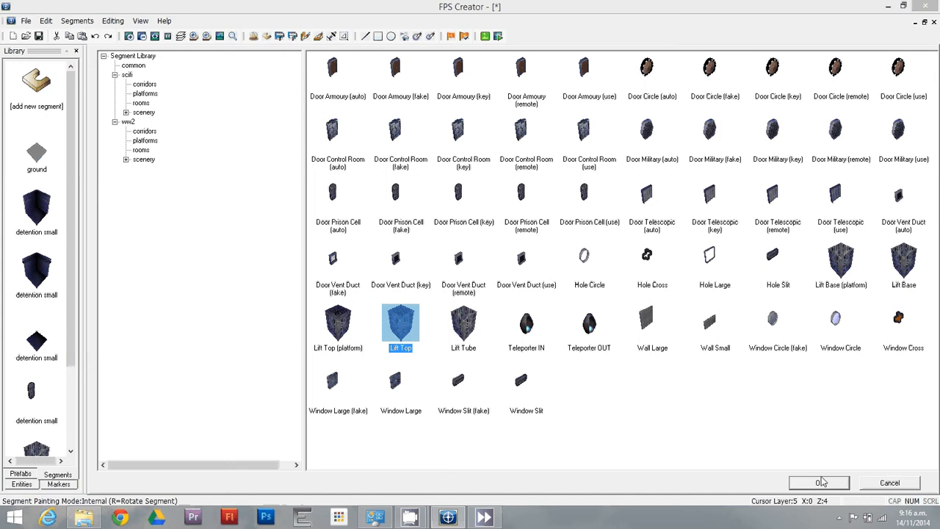
click(826, 482)
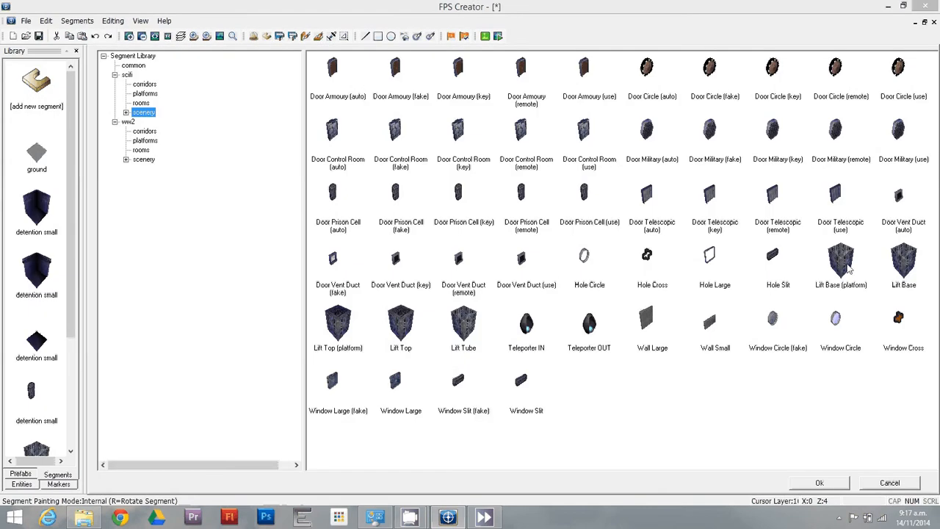
click(904, 261)
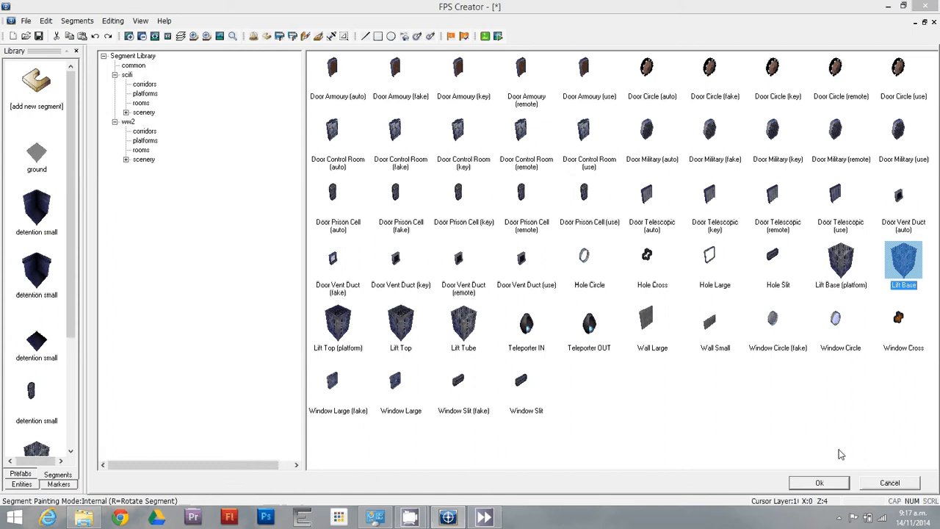
click(814, 481)
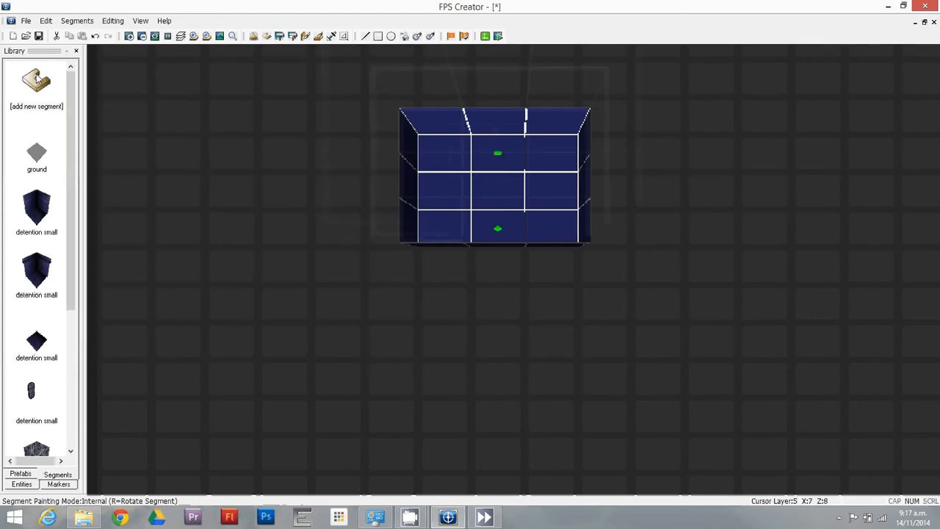
click(36, 80)
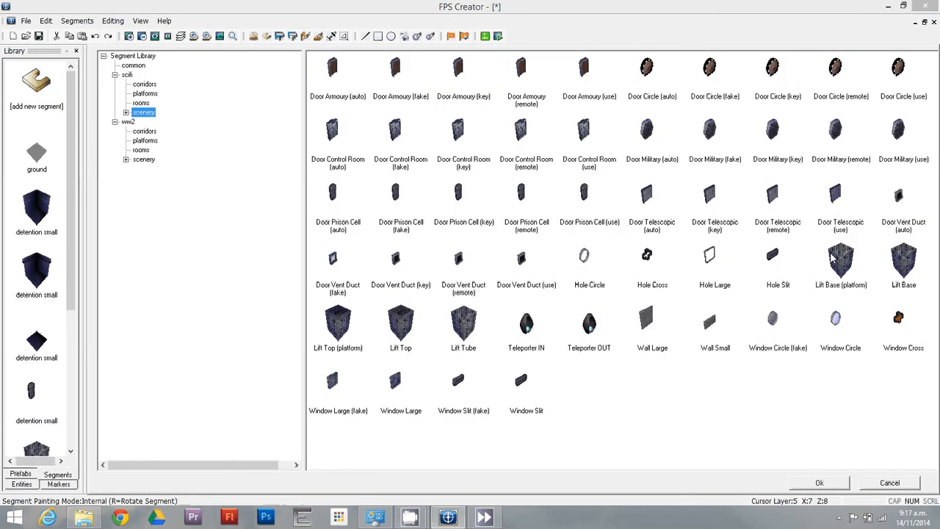
click(821, 482)
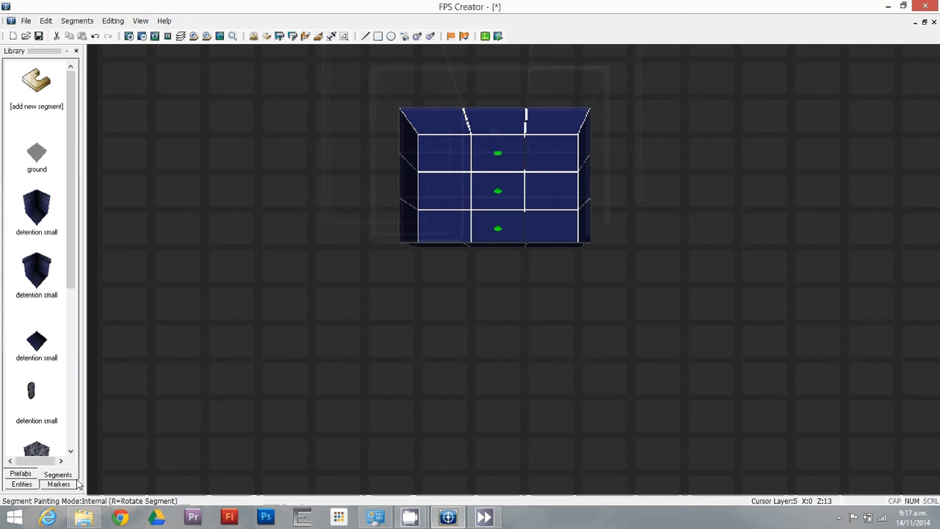
Place a Player Start entity beside the lift and launch a test play.
click(21, 474)
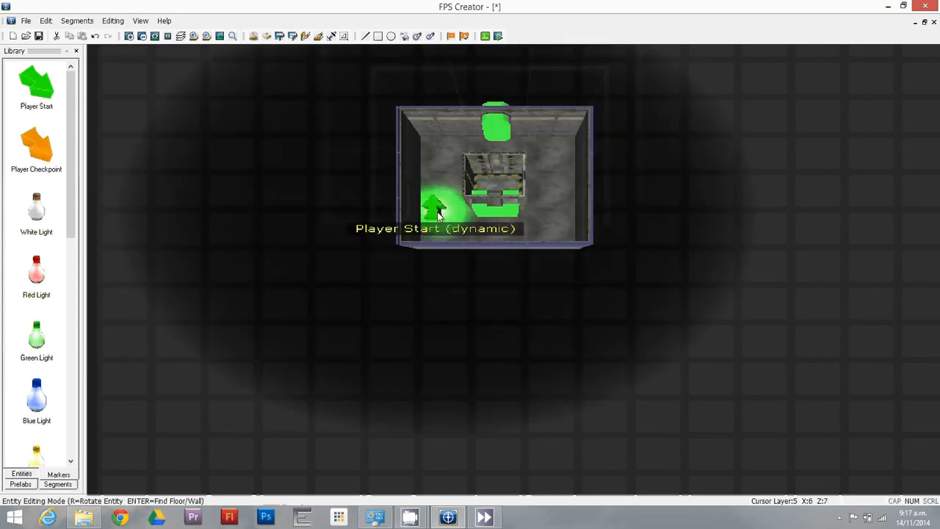
click(484, 35)
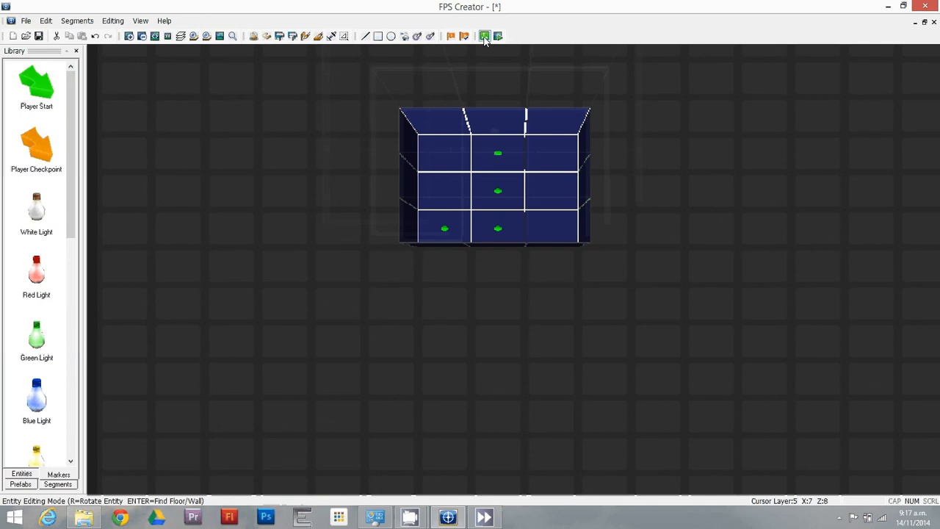
click(485, 35)
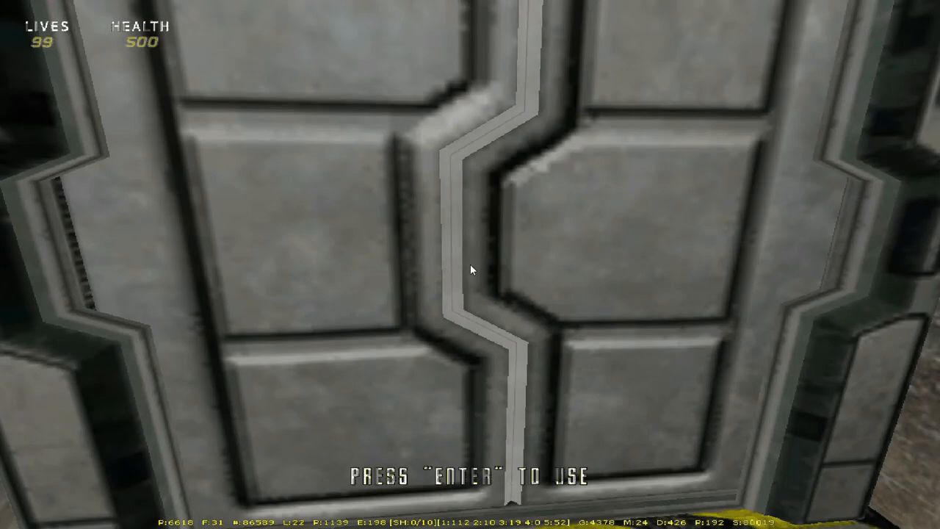
Use the door in front of the player during test play.
key(enter)
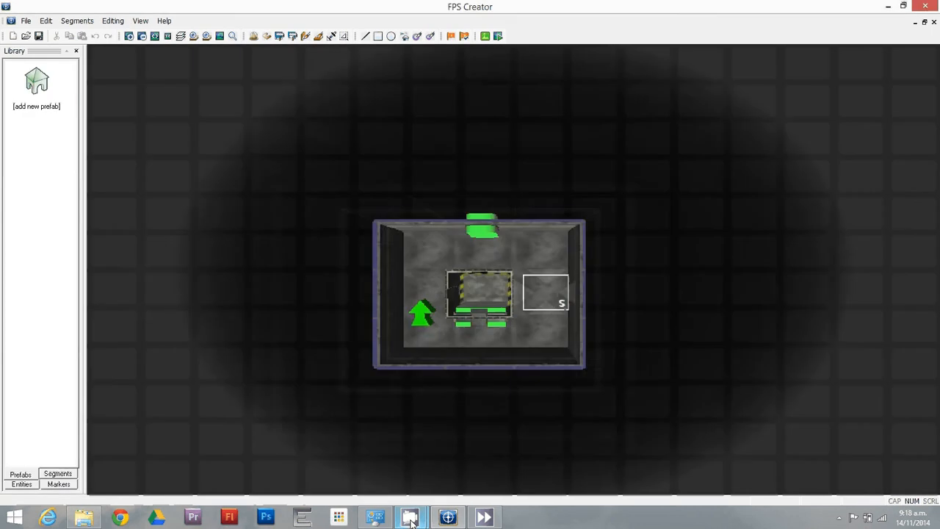
Show the CamStudio window from the taskbar.
click(410, 515)
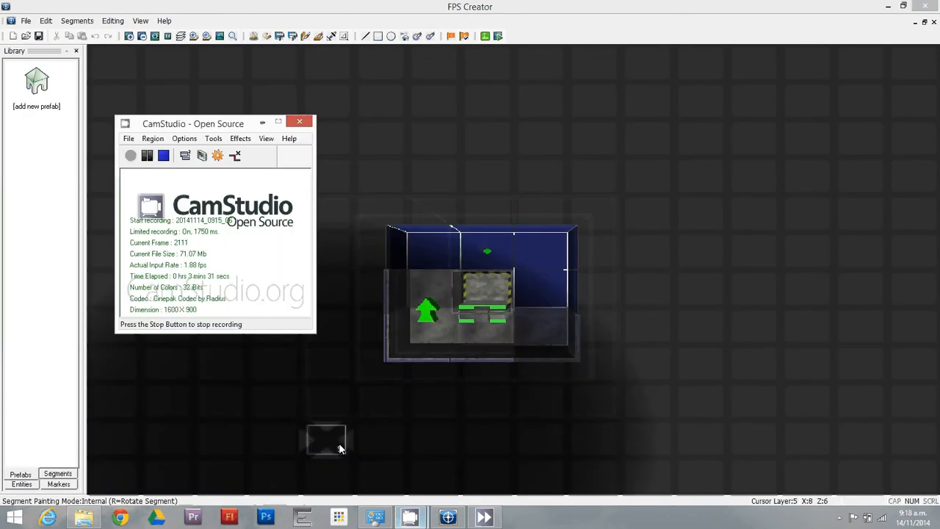